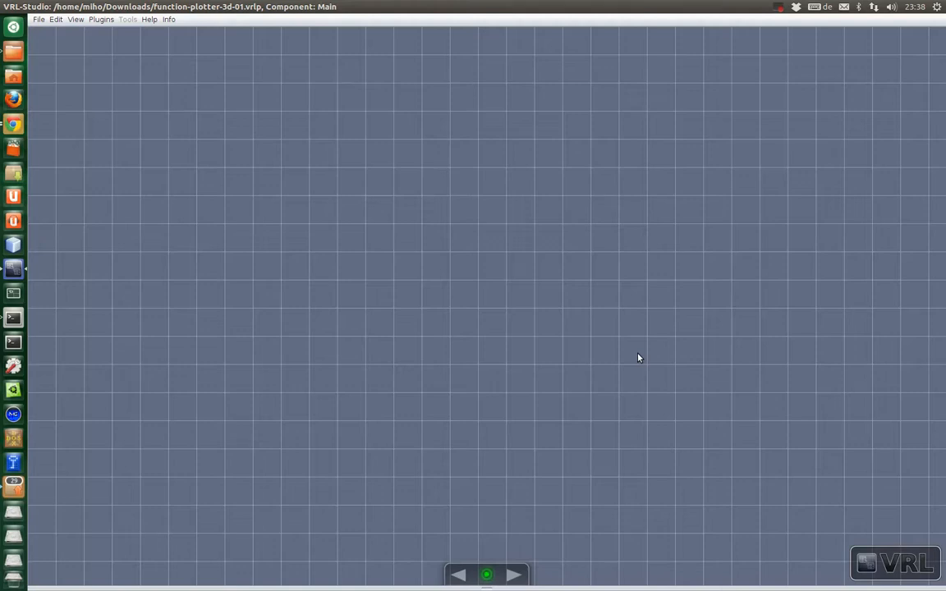
pyautogui.moveTo(416, 212)
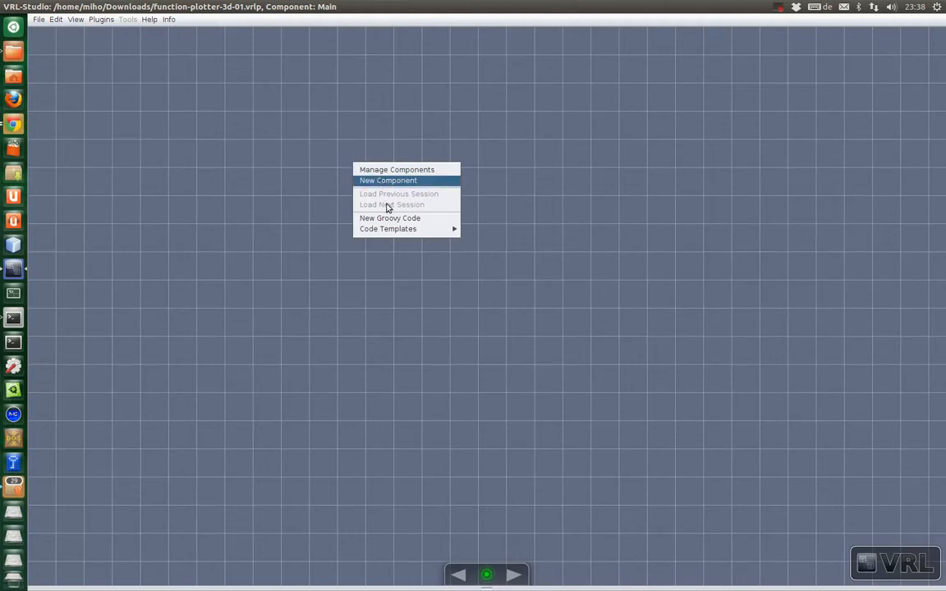
pyautogui.moveTo(388, 229)
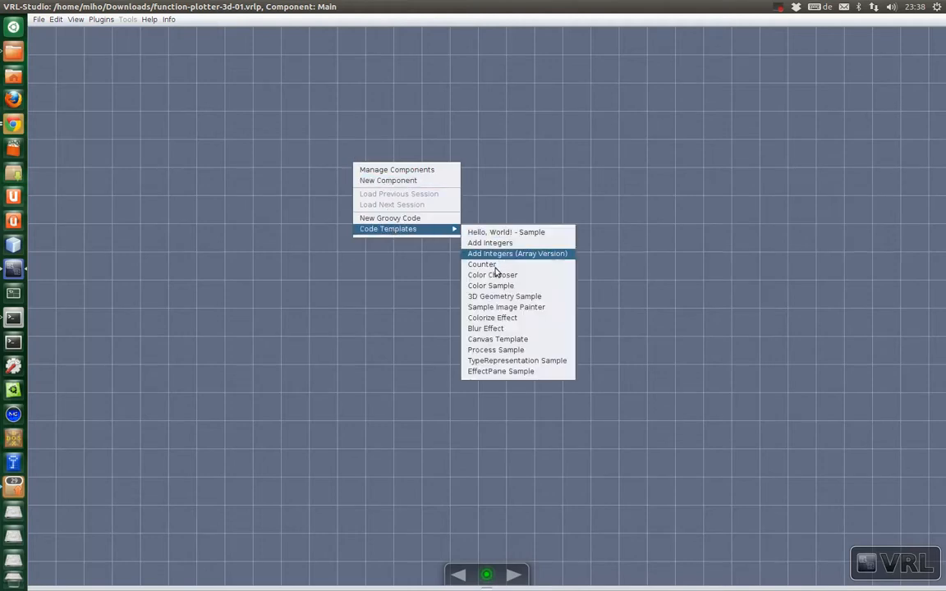
pyautogui.moveTo(504, 296)
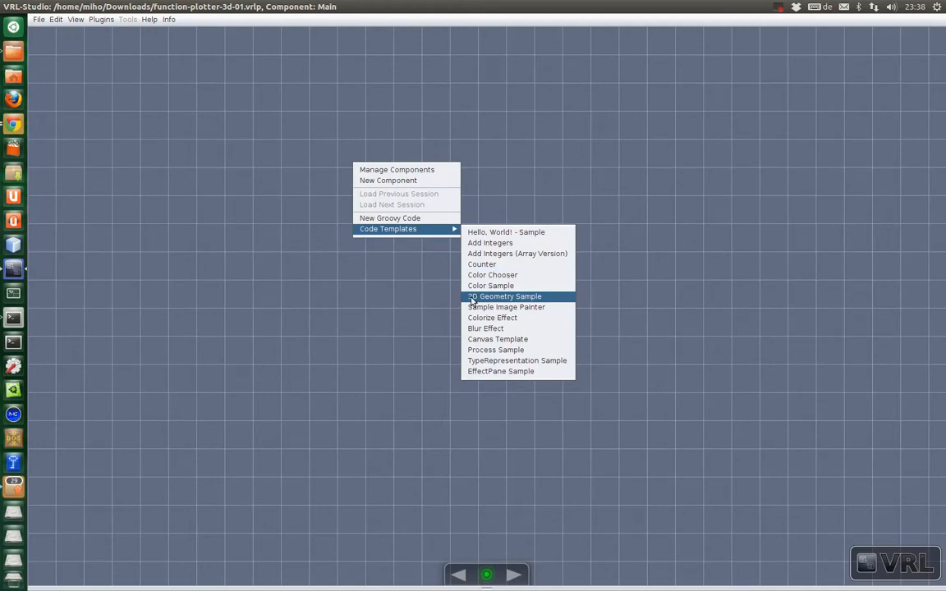
pyautogui.moveTo(548, 301)
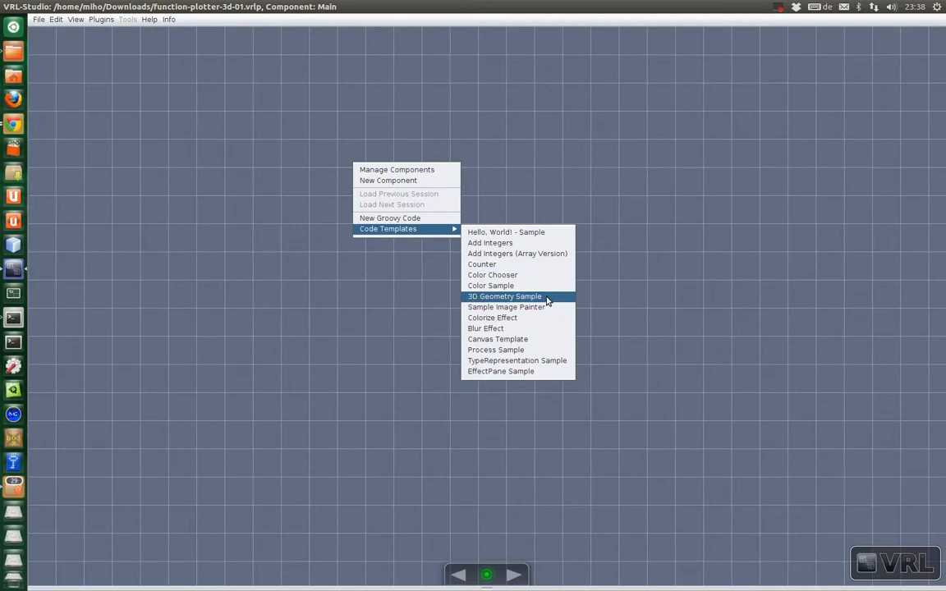
# Insert the 3D Geometry Sample template's GeometrySample code window onto the canvas
pyautogui.click(504, 296)
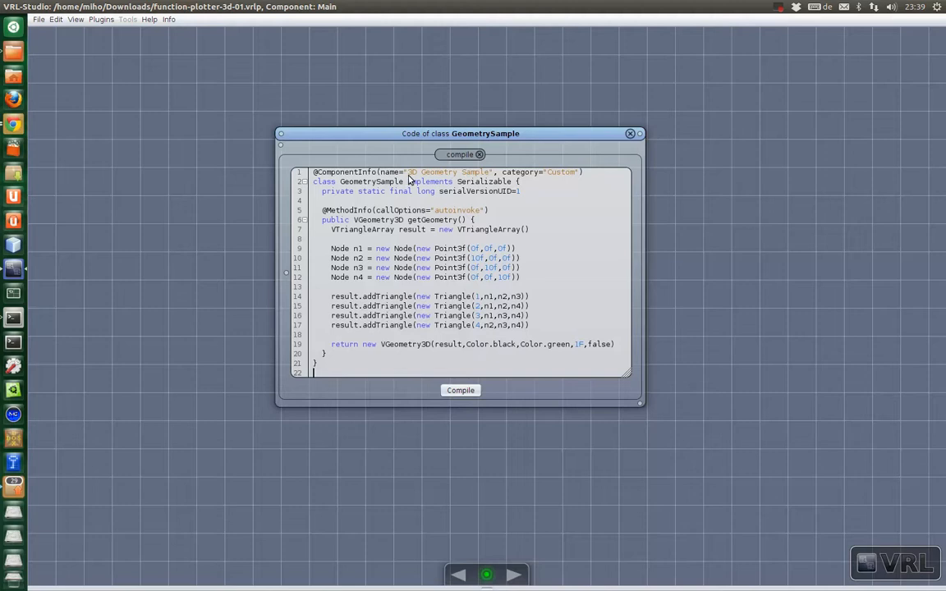
pyautogui.moveTo(480, 212)
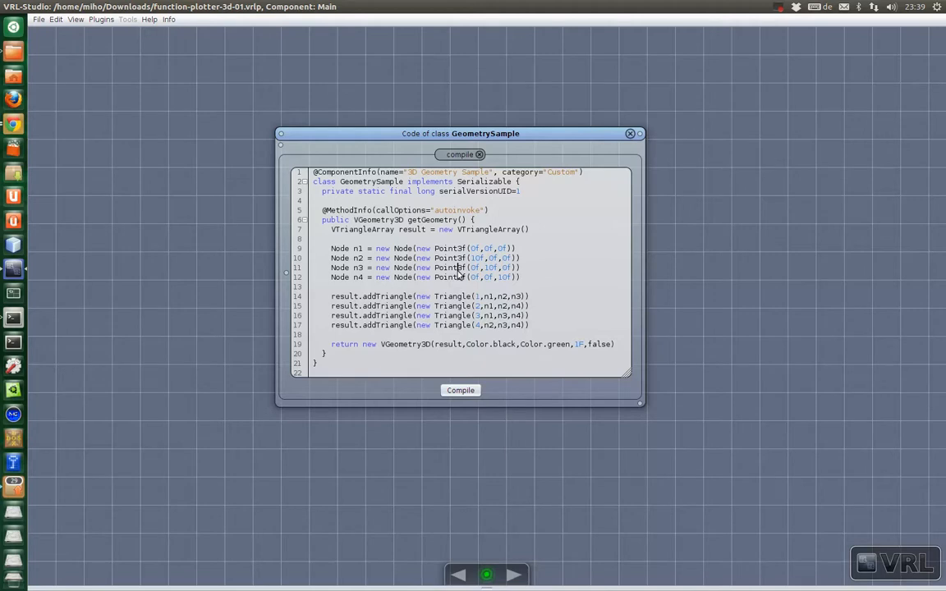
pyautogui.moveTo(487, 222)
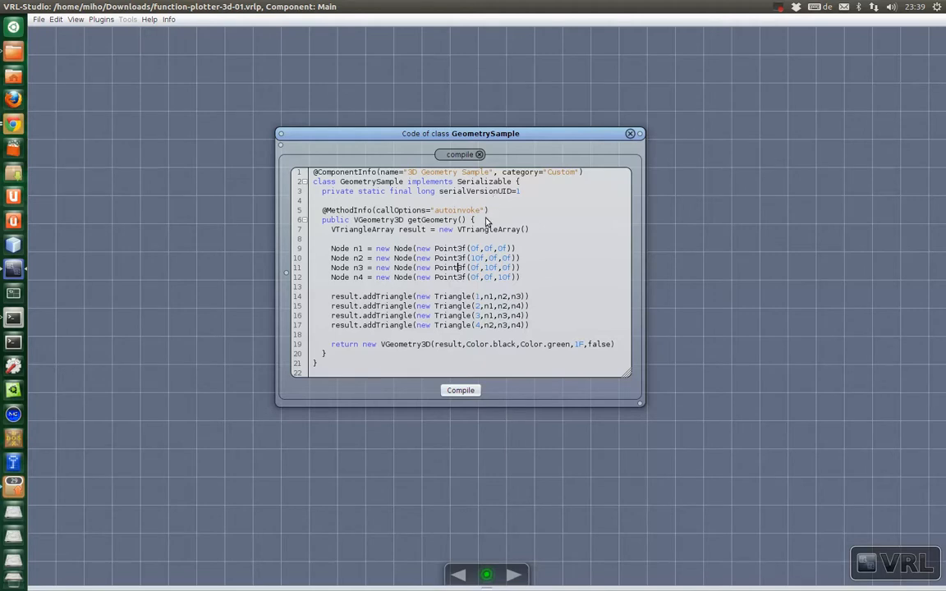
pyautogui.moveTo(331, 232)
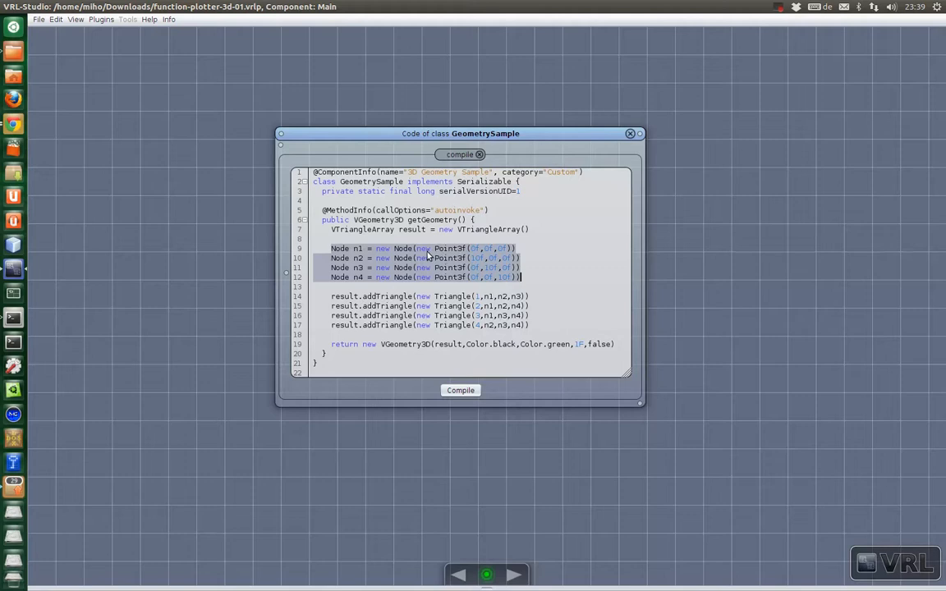
pyautogui.moveTo(424, 254)
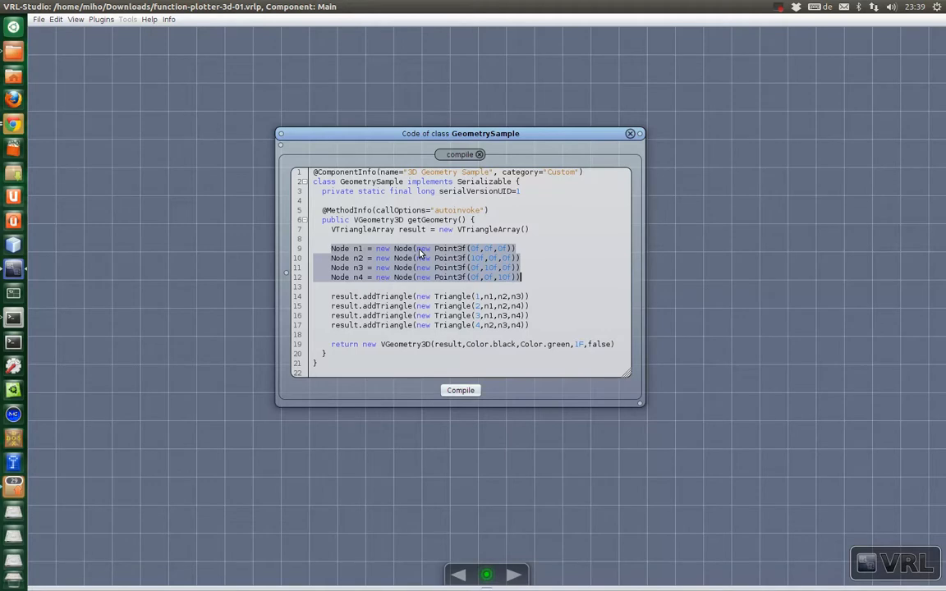
pyautogui.moveTo(376, 313)
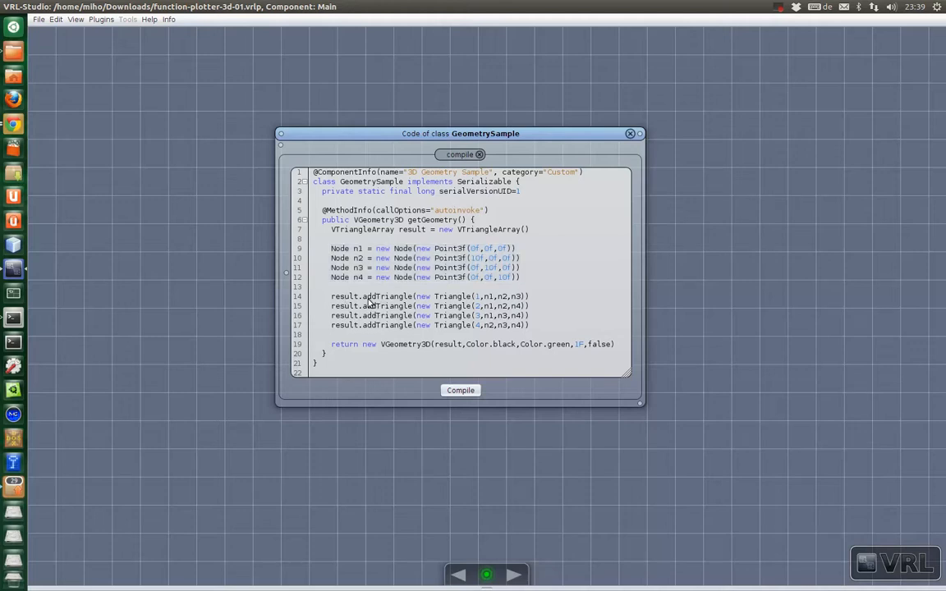
pyautogui.moveTo(341, 303)
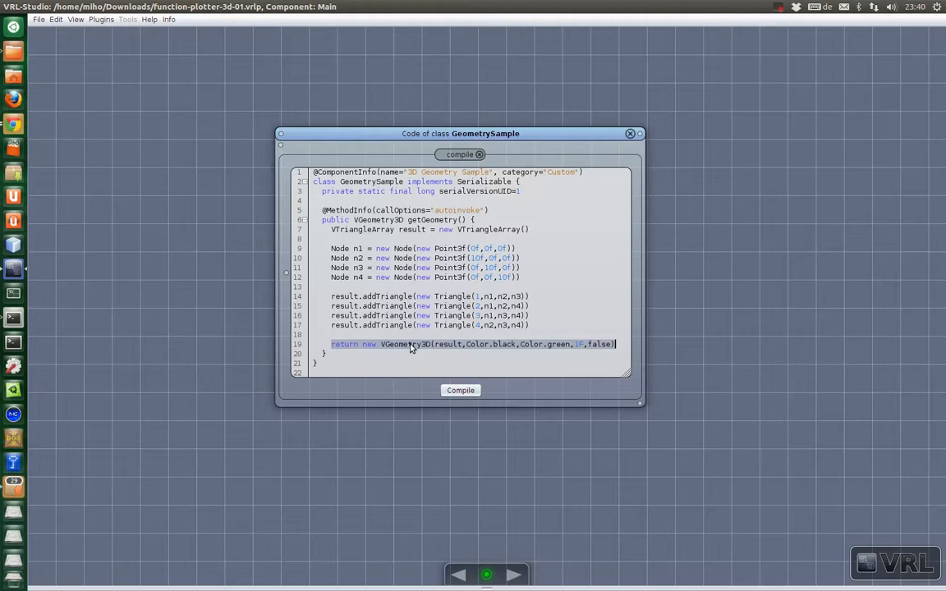
pyautogui.moveTo(451, 351)
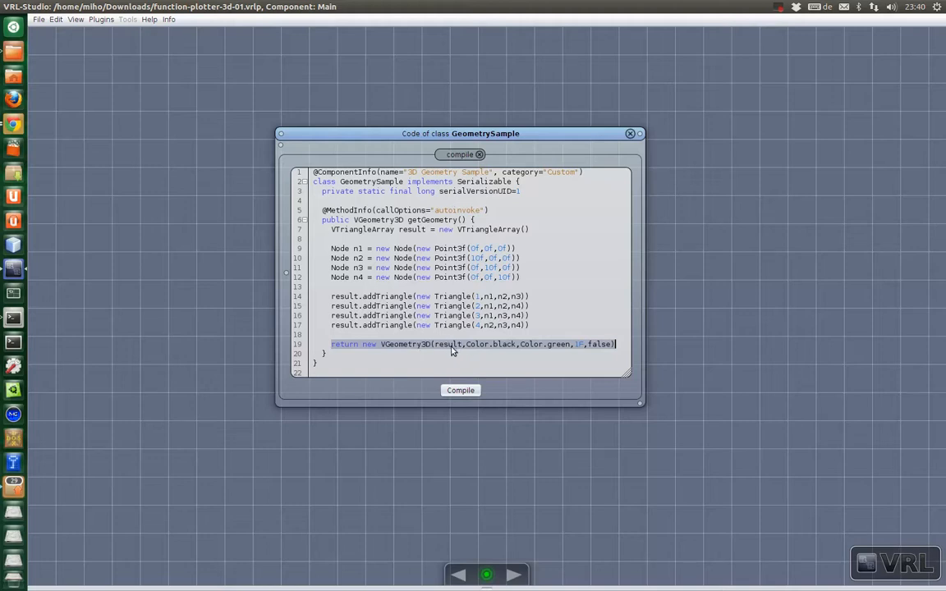
pyautogui.moveTo(456, 347)
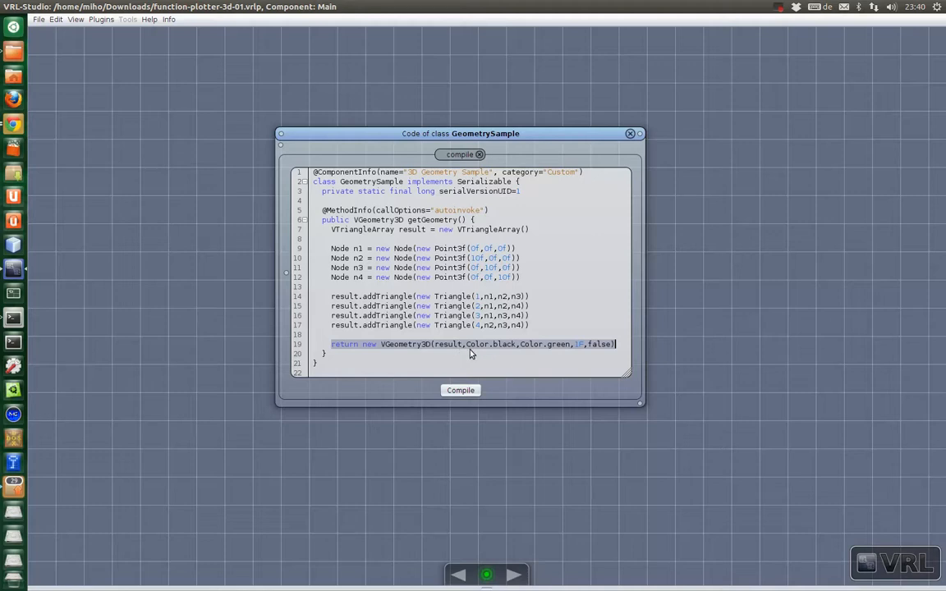
pyautogui.moveTo(468, 352)
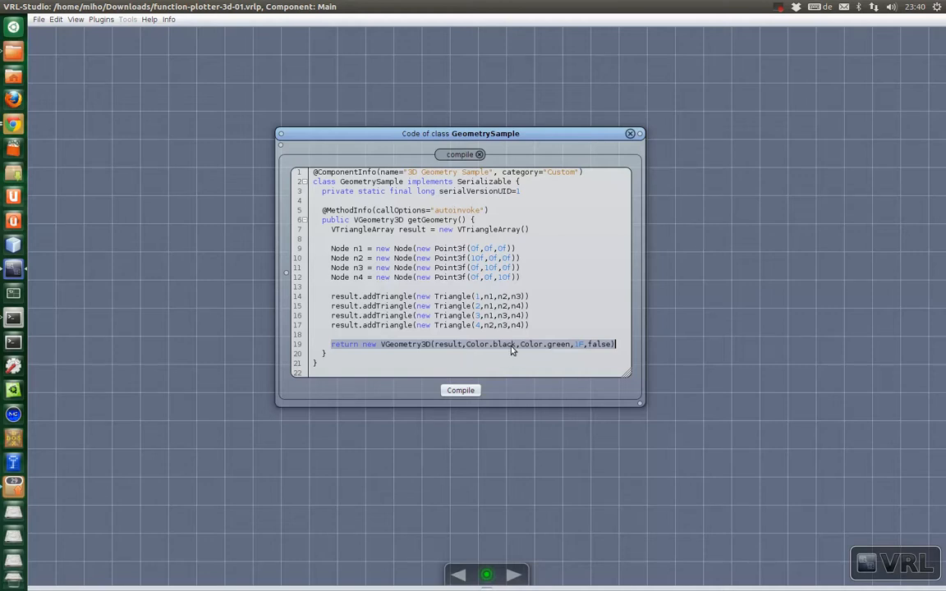
pyautogui.moveTo(490, 378)
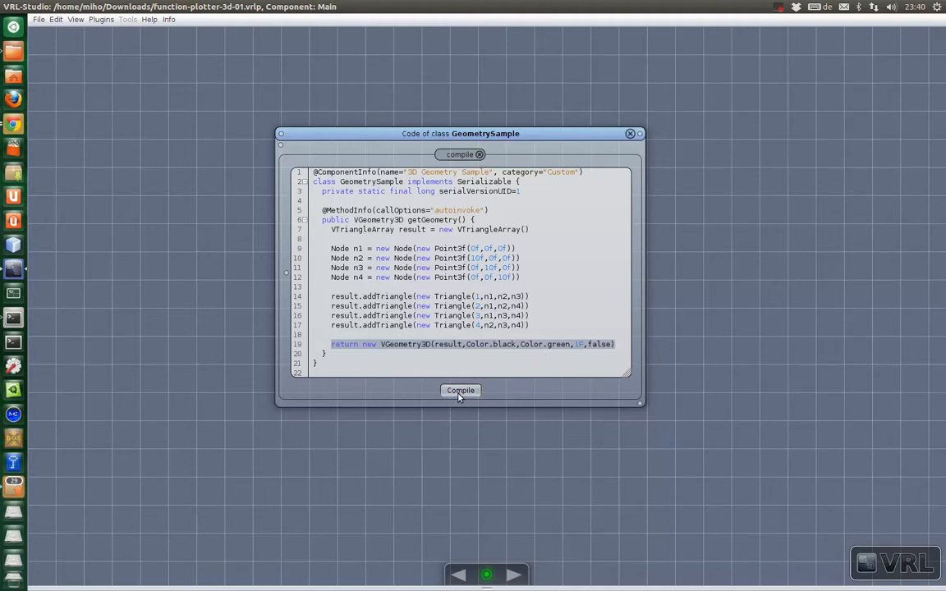
# Compile GeometrySample, create an instance and invoke getGeometry to render the tetrahedron
pyautogui.click(459, 390)
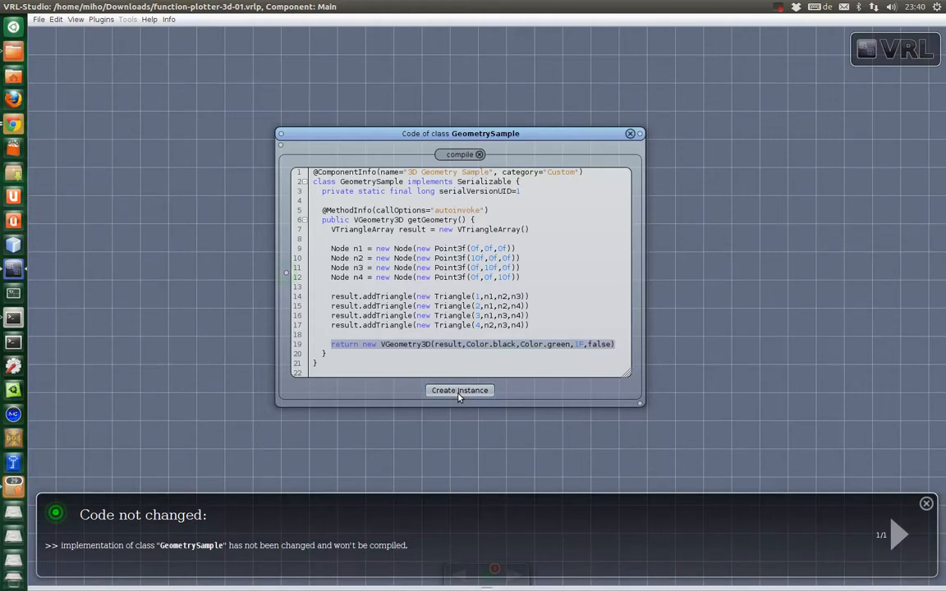
pyautogui.click(459, 390)
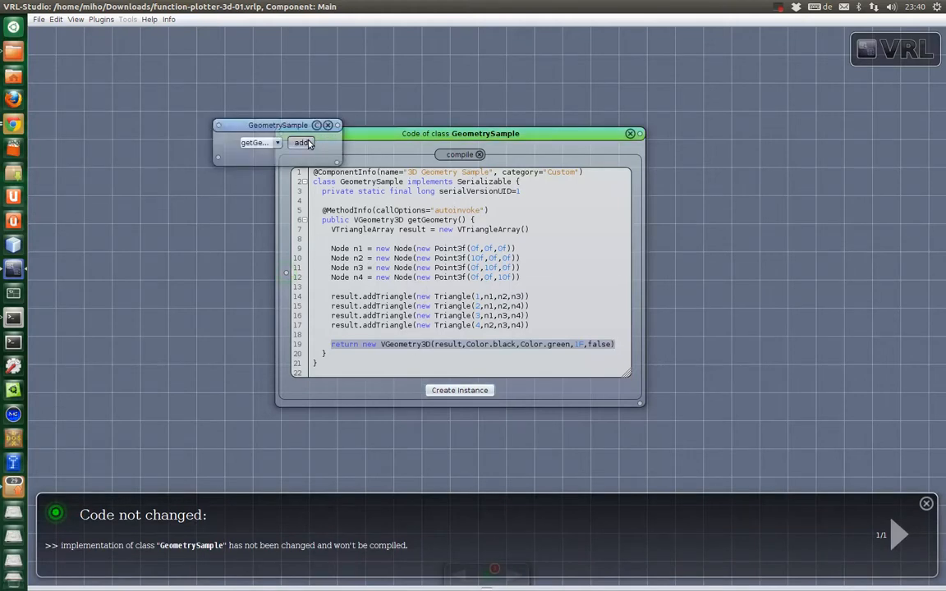
pyautogui.click(278, 142)
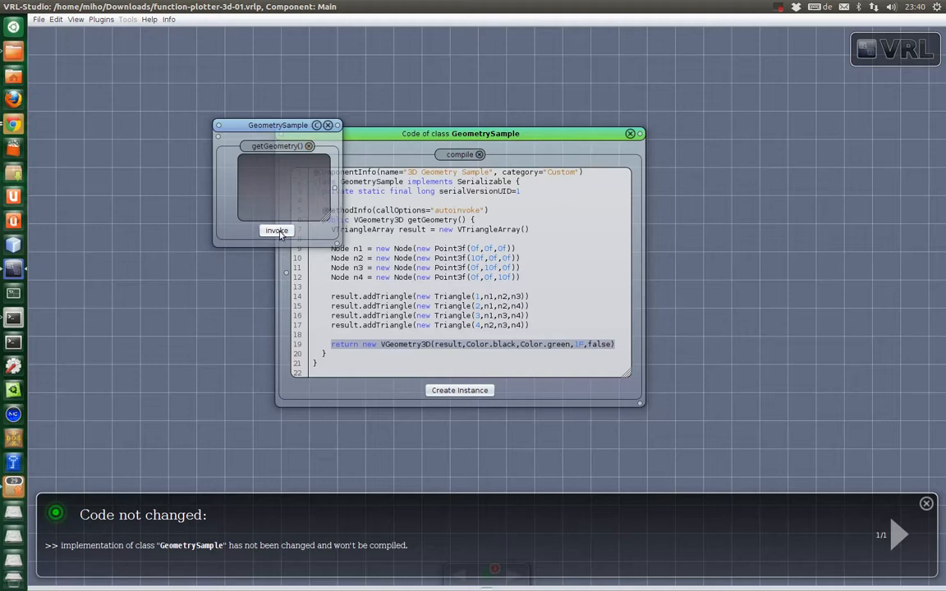
pyautogui.click(277, 230)
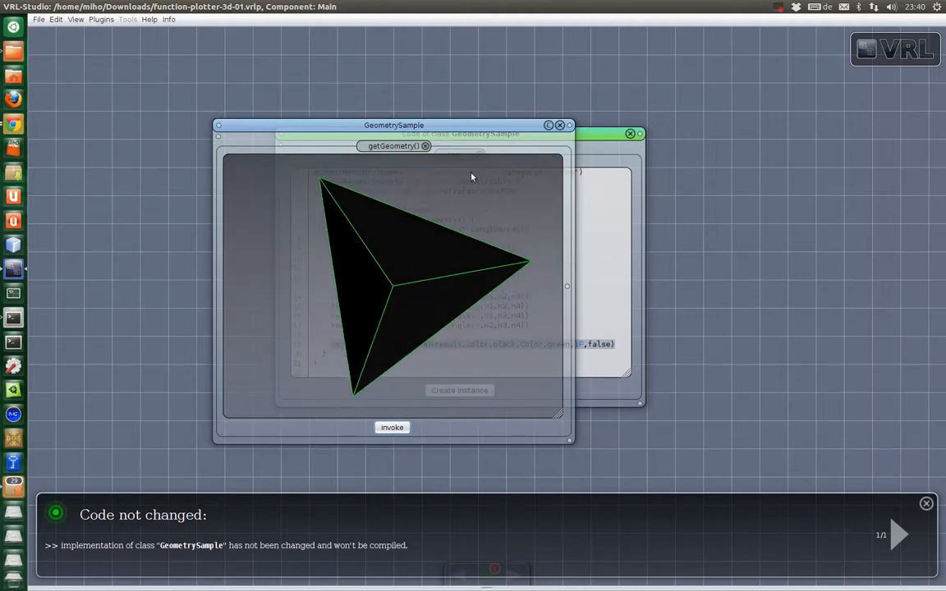
pyautogui.click(926, 504)
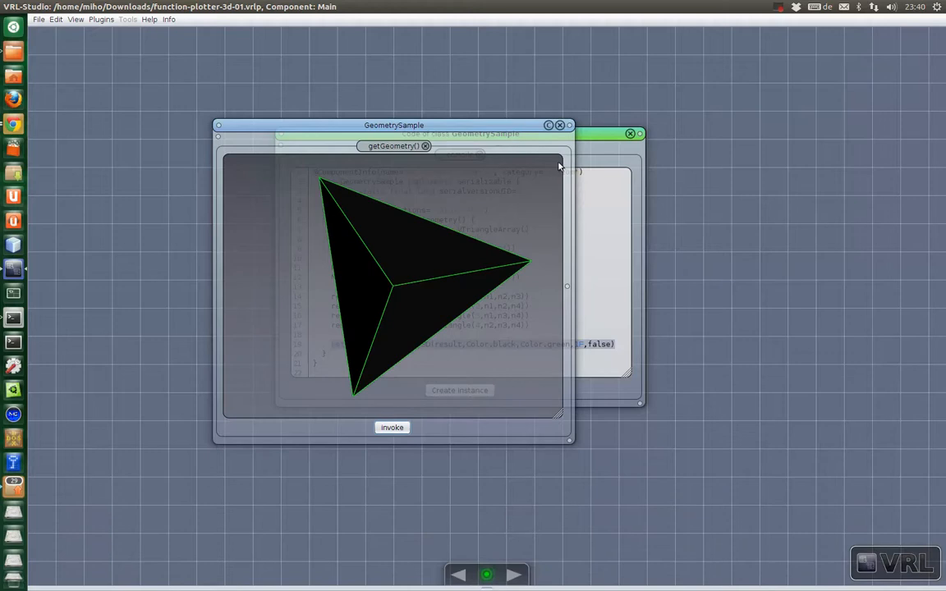
# Move the GeometrySample instance beside the code window, then close it
pyautogui.moveTo(394, 125); pyautogui.dragTo(661, 136)
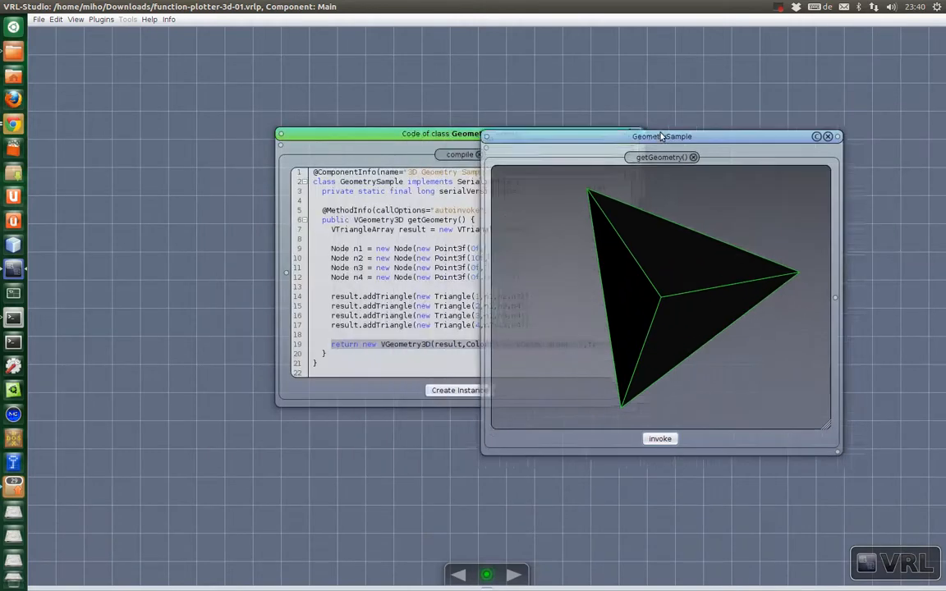
pyautogui.moveTo(663, 136); pyautogui.dragTo(651, 140)
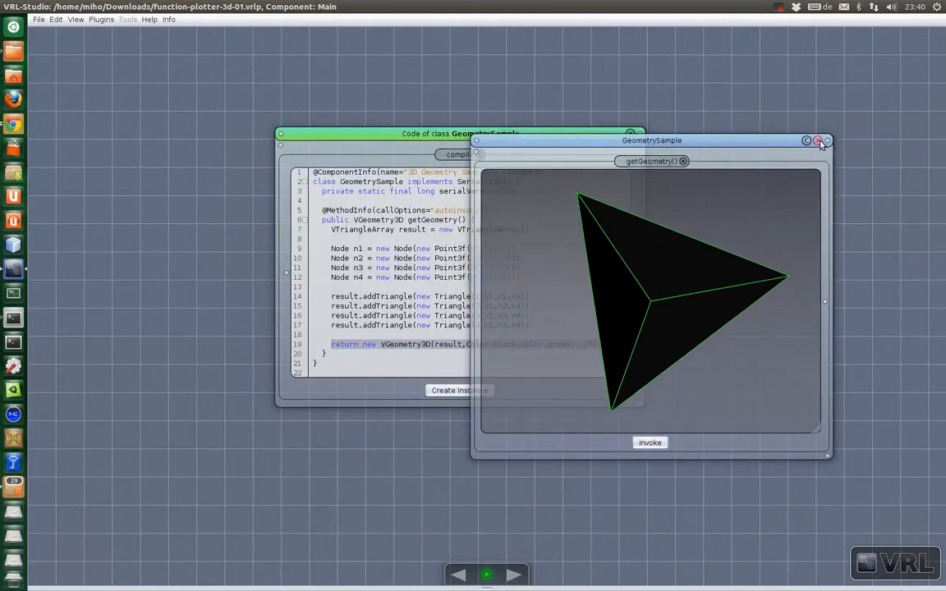
pyautogui.click(824, 140)
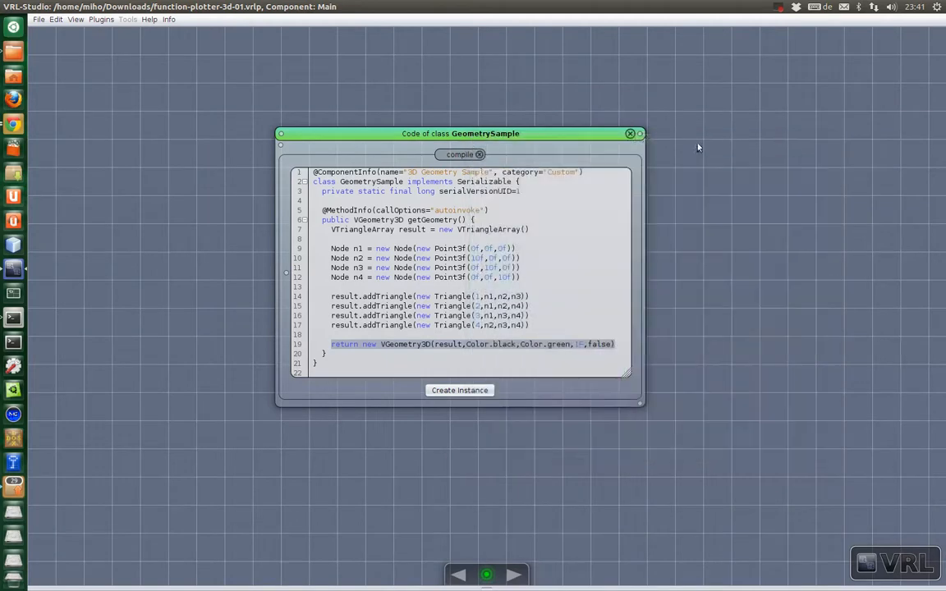
# Close the GeometrySample code window and switch to the function-plotter window group
pyautogui.click(630, 133)
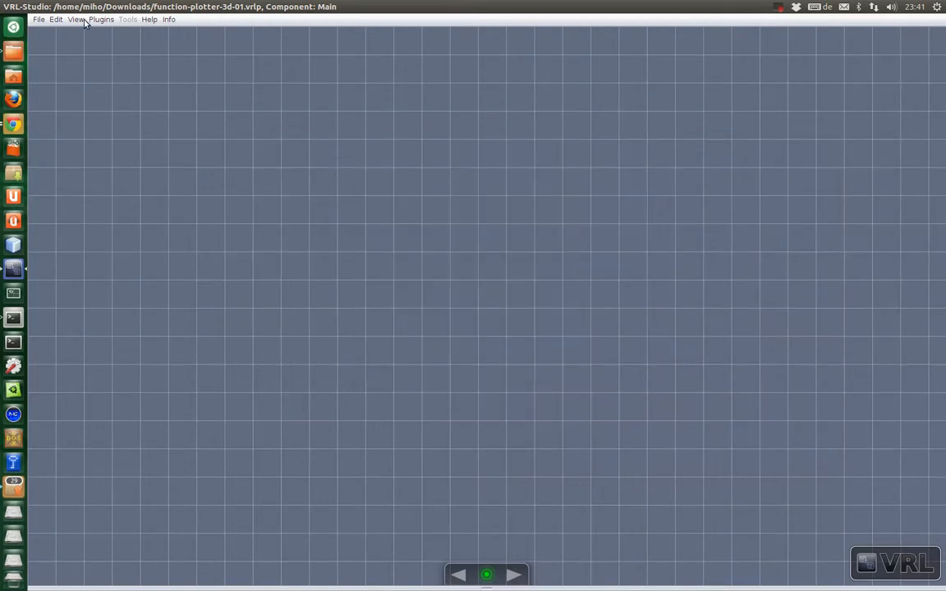
pyautogui.click(76, 19)
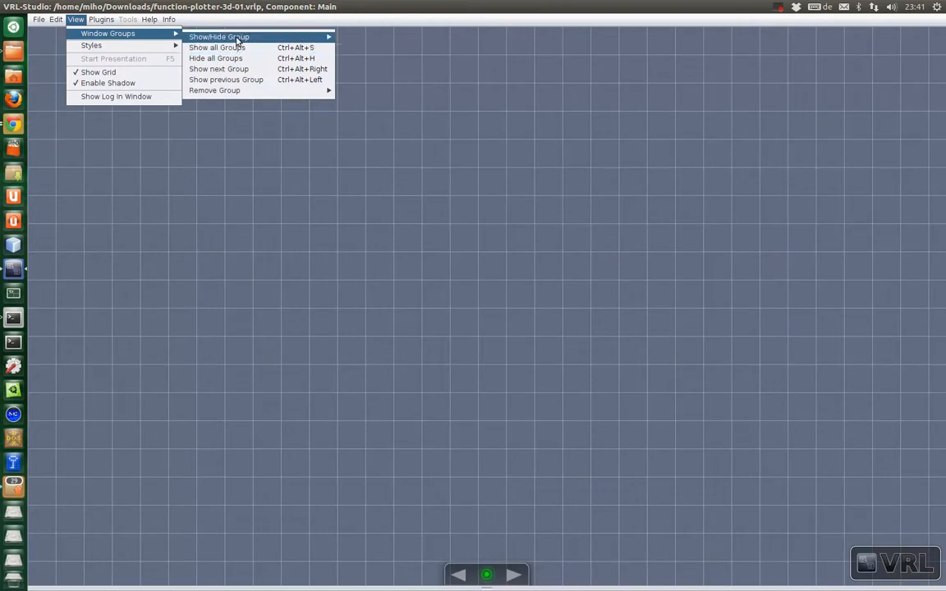
pyautogui.moveTo(219, 69)
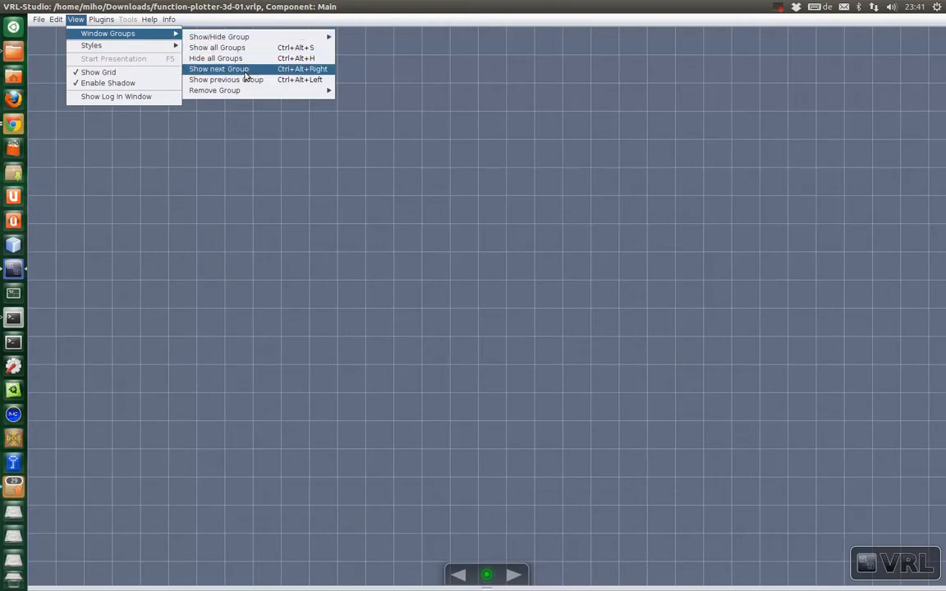
pyautogui.click(219, 68)
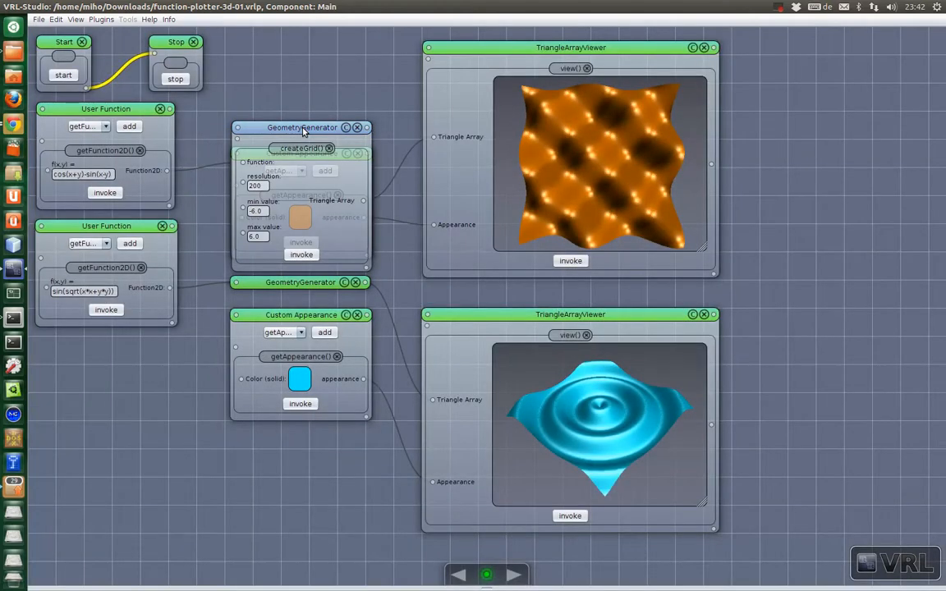
# Drag the upper GeometryGenerator above the orange Custom Appearance and collapse it
pyautogui.moveTo(302, 127); pyautogui.dragTo(309, 43)
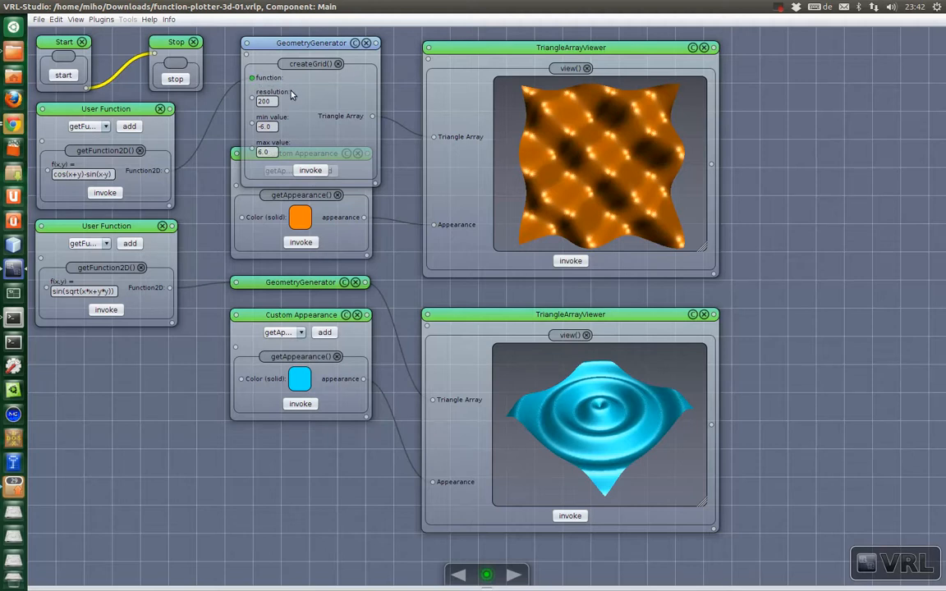
pyautogui.moveTo(295, 121)
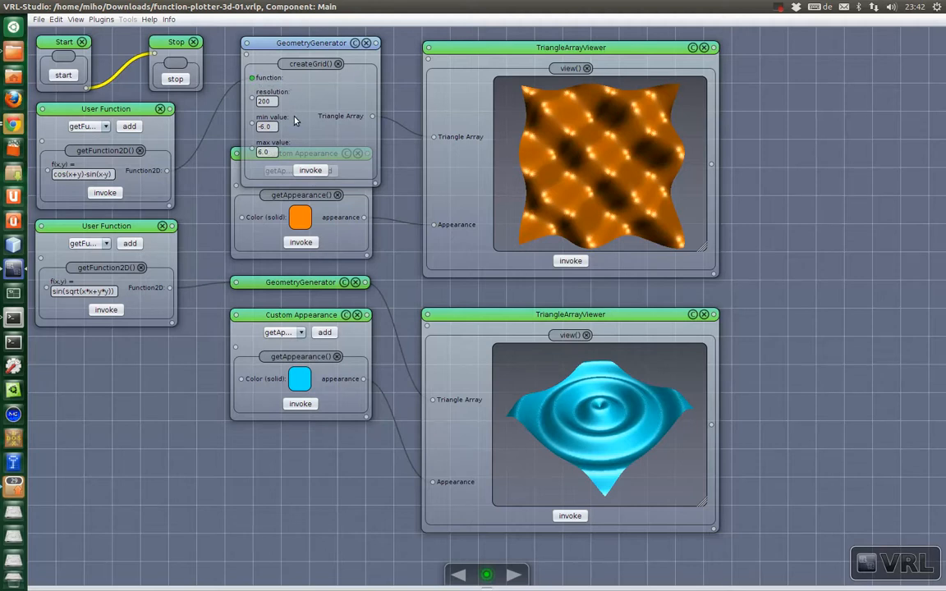
pyautogui.moveTo(233, 103)
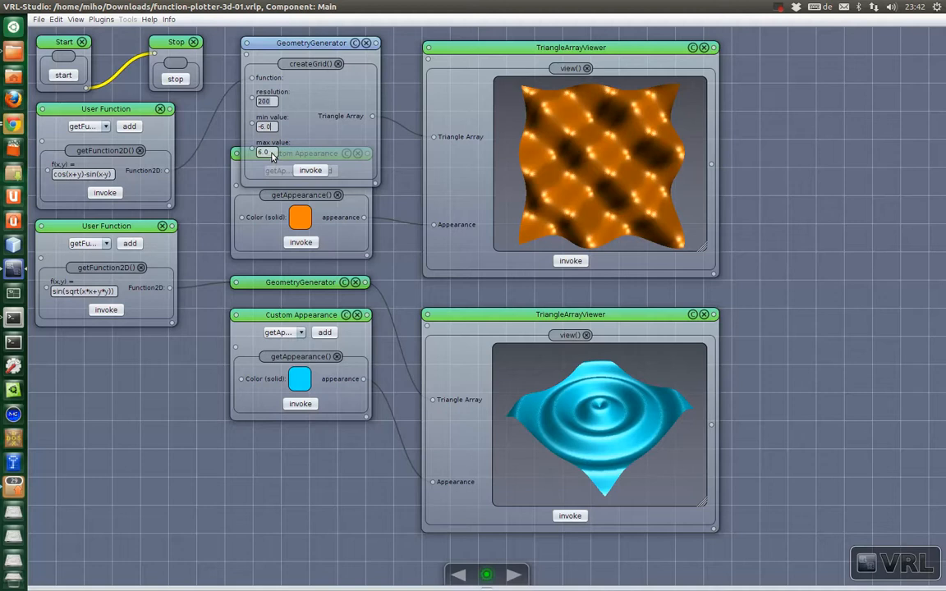
pyautogui.moveTo(281, 46)
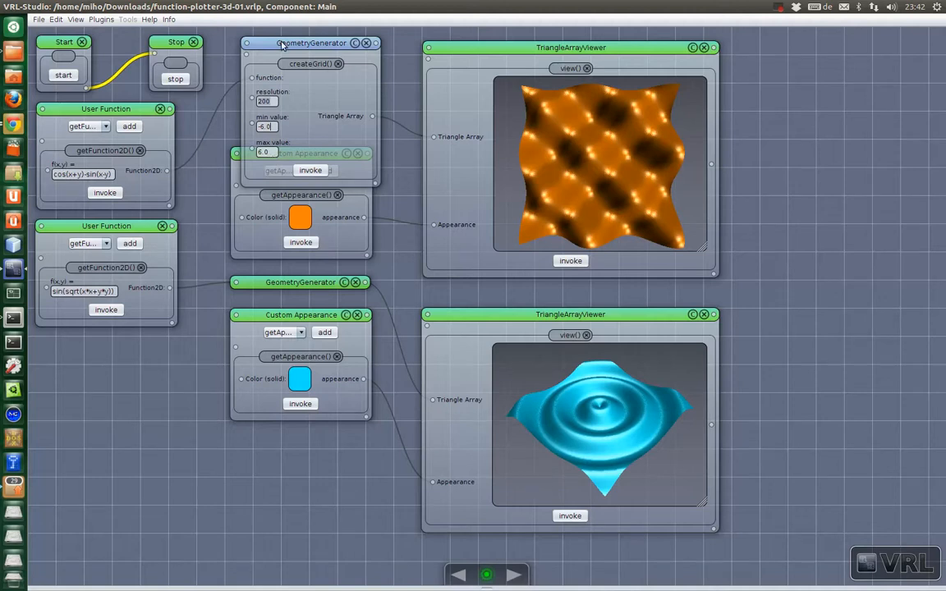
pyautogui.click(344, 43)
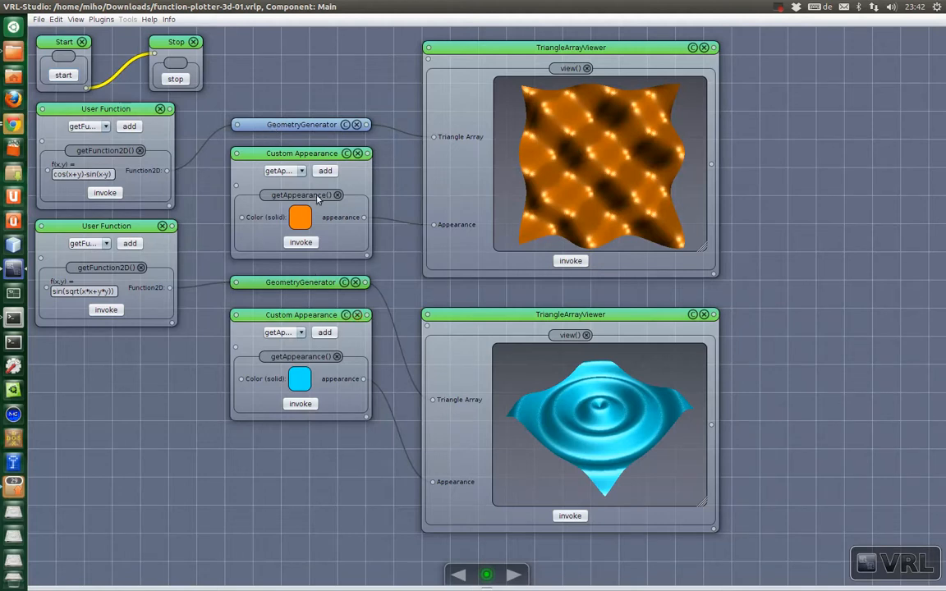
pyautogui.moveTo(231, 152)
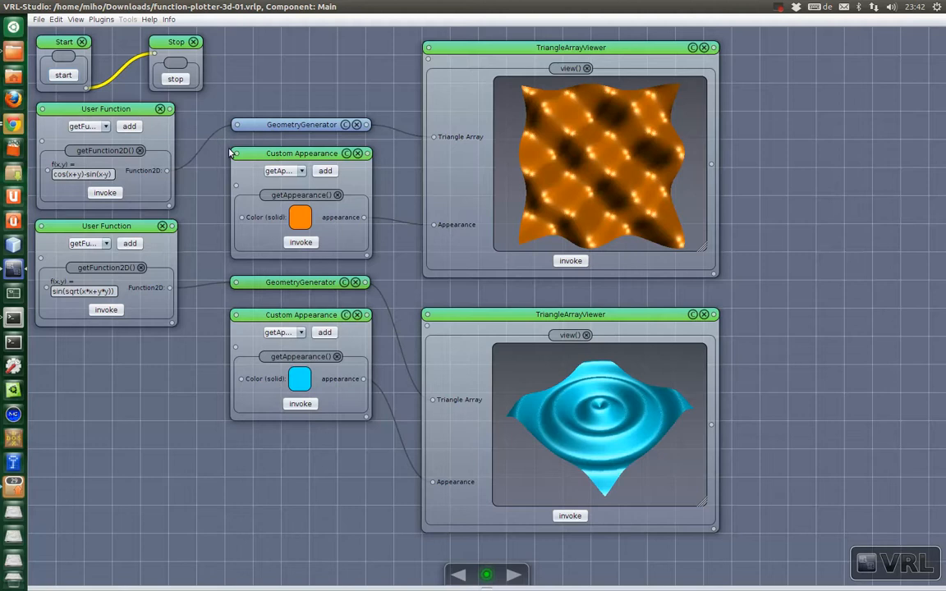
pyautogui.moveTo(344, 156)
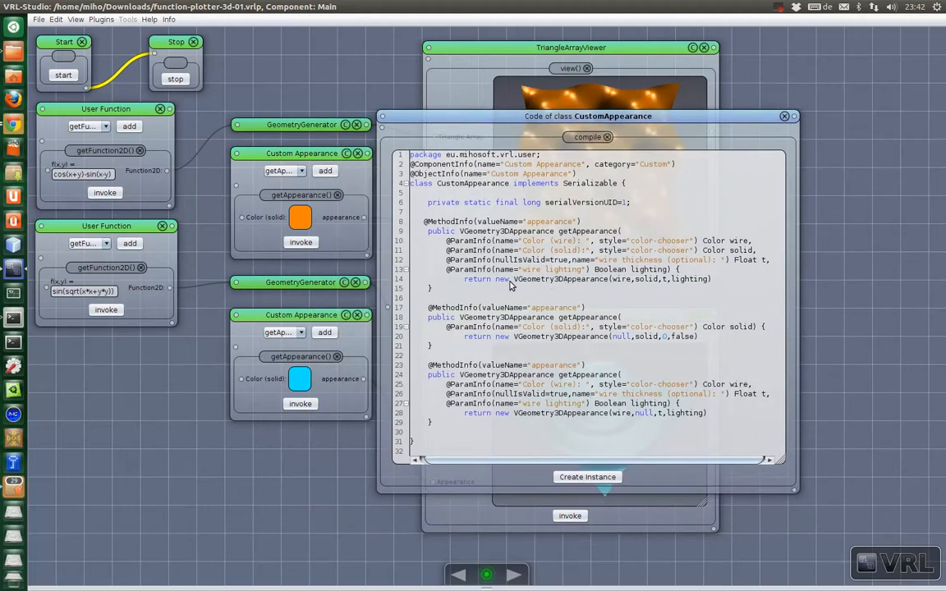
pyautogui.moveTo(502, 283)
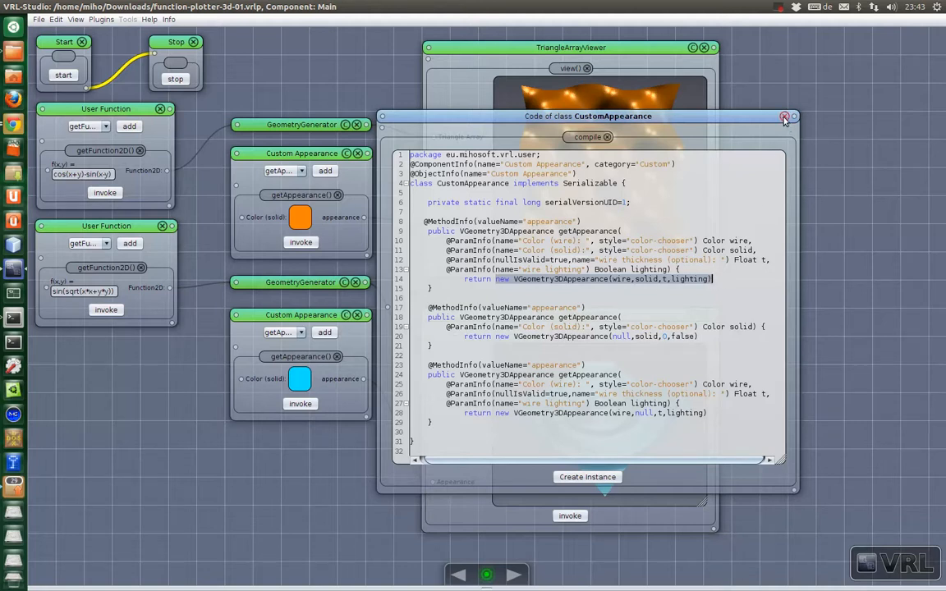
pyautogui.click(783, 116)
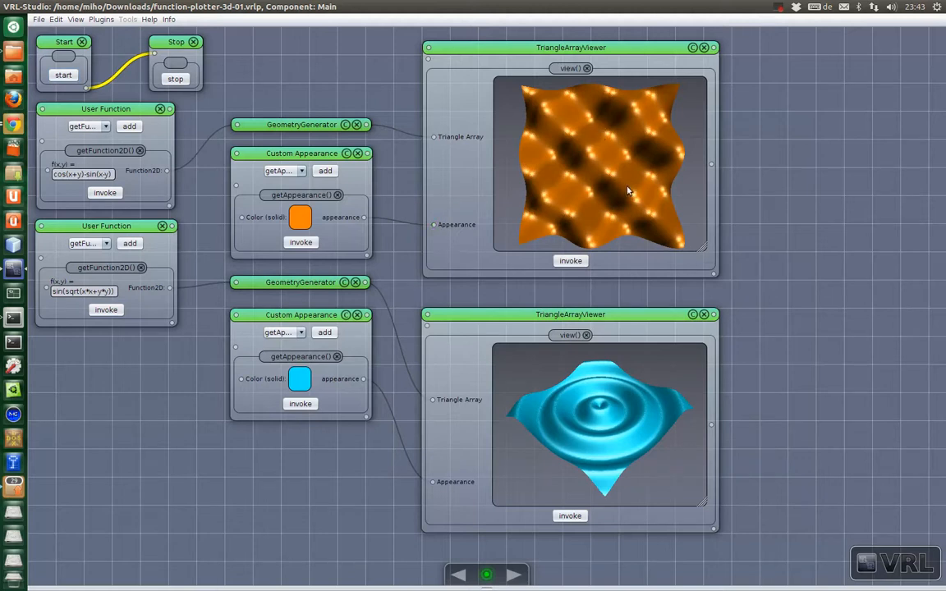
pyautogui.moveTo(633, 229)
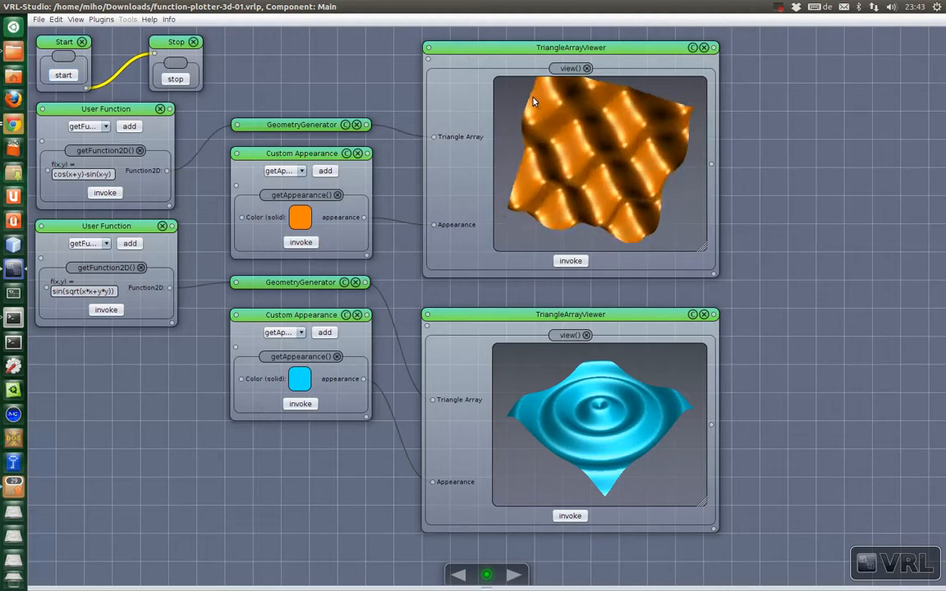
# Orbit the orange cos(x+y)-sin(x-y) surface to a tilted view and open its viewer menu
pyautogui.moveTo(534, 101); pyautogui.dragTo(585, 214)
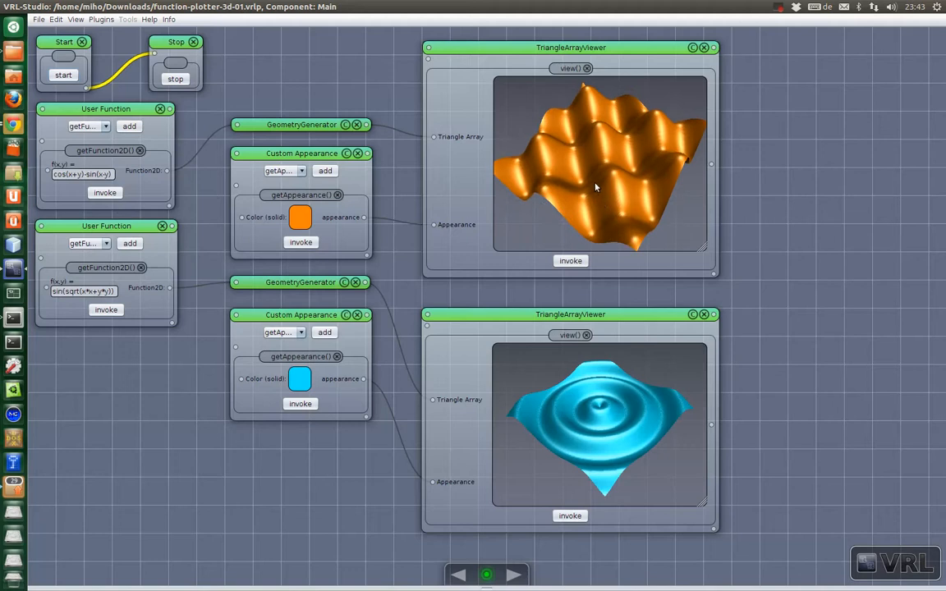
pyautogui.rightClick(596, 187)
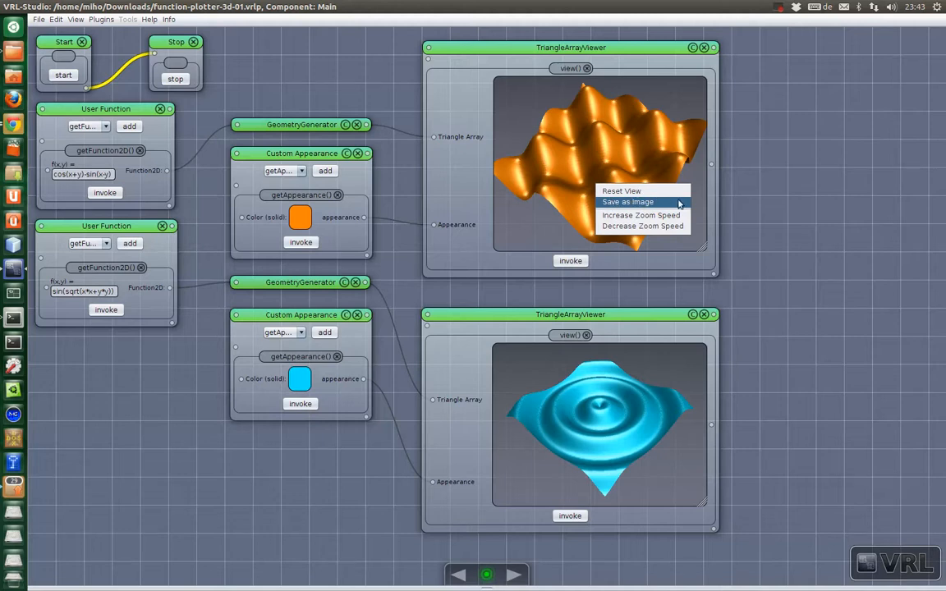
pyautogui.moveTo(640, 215)
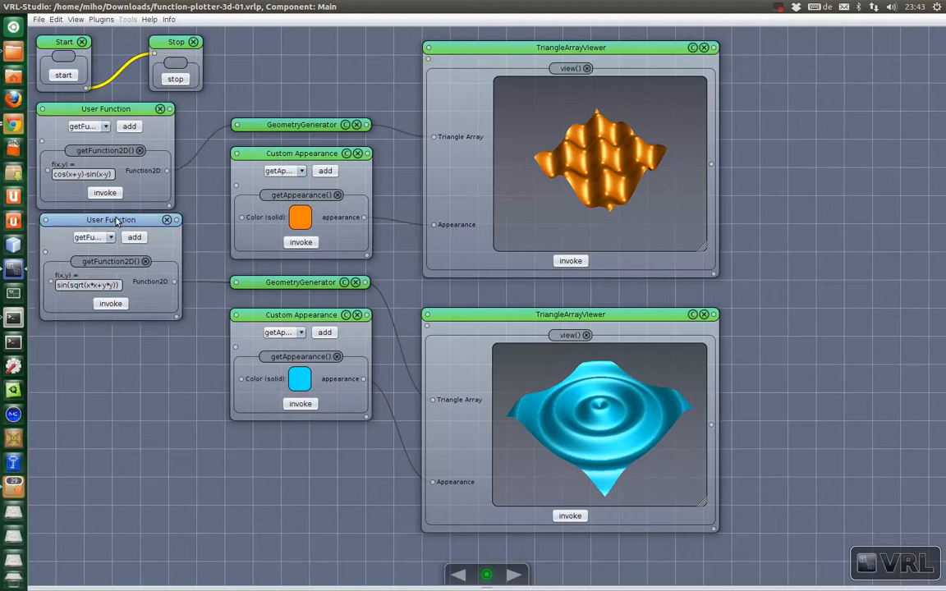
# Shift the sin(sqrt(x*x+y*y)) User Function down and orbit the blue ripple surface
pyautogui.moveTo(106, 219); pyautogui.dragTo(107, 232)
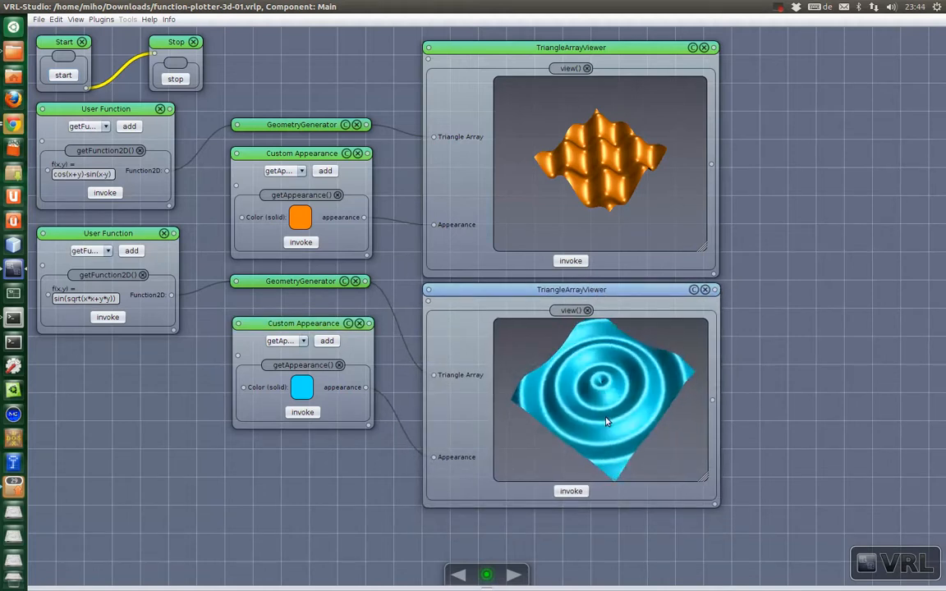
pyautogui.moveTo(608, 421); pyautogui.dragTo(636, 440)
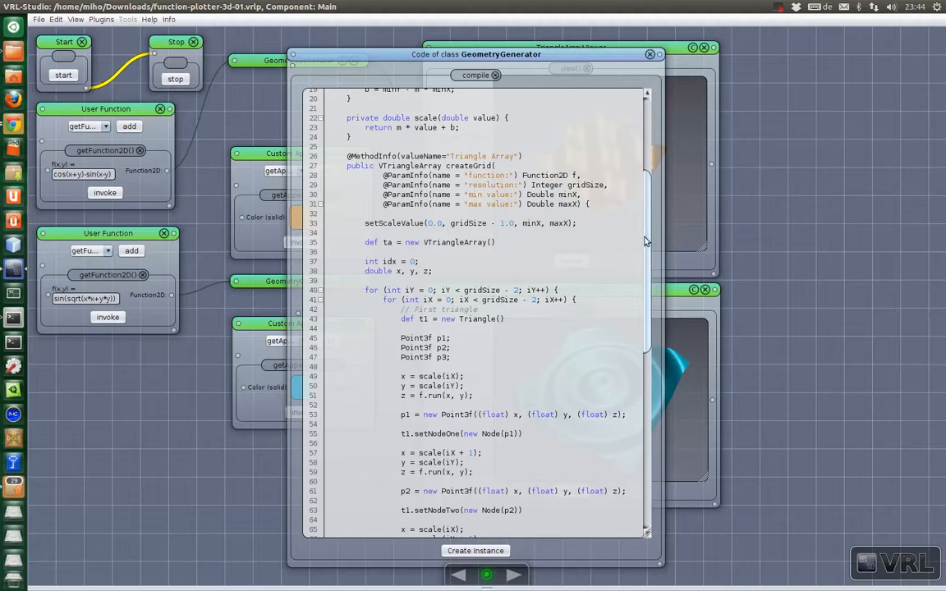
pyautogui.scroll(-3)
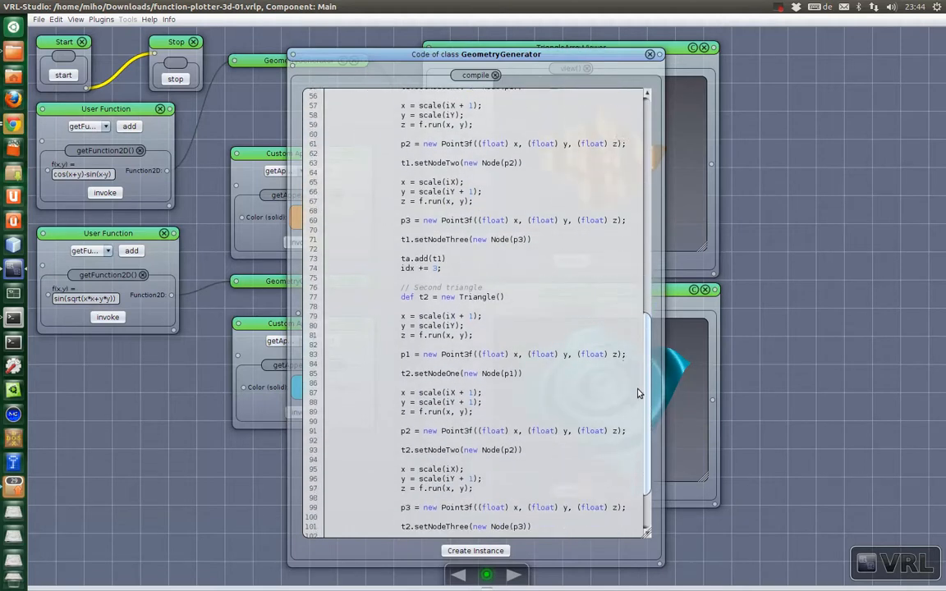
pyautogui.scroll(-3)
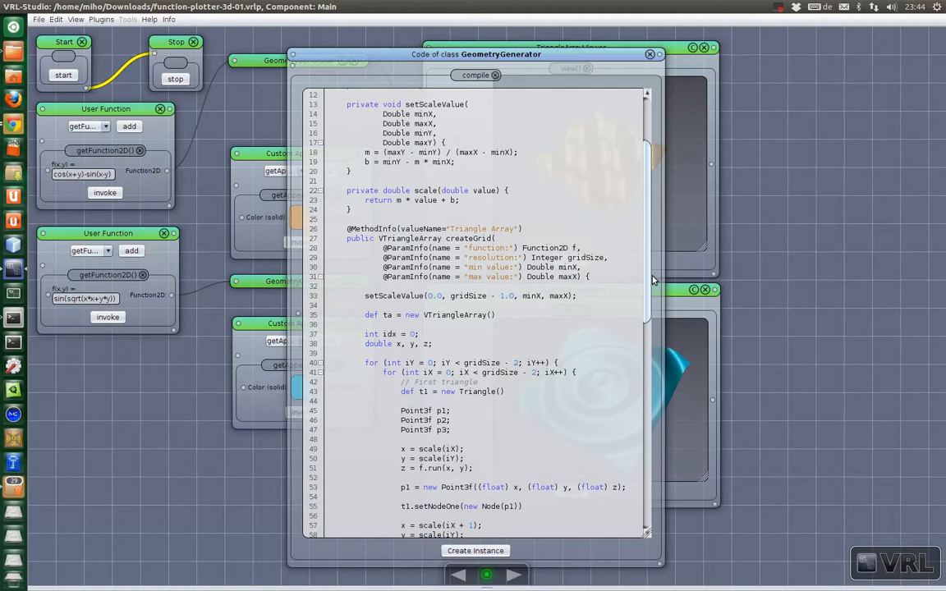
pyautogui.moveTo(503, 315)
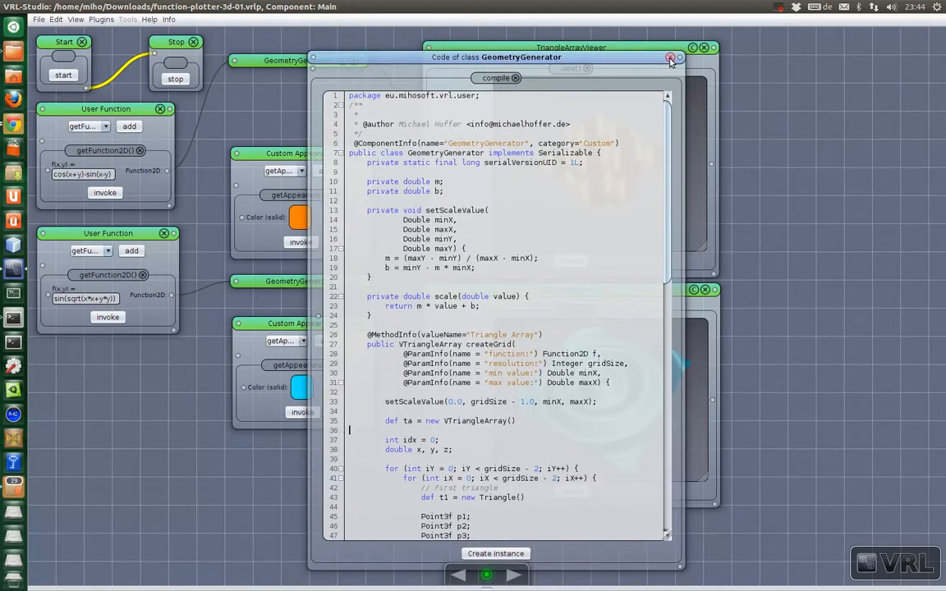
pyautogui.click(670, 58)
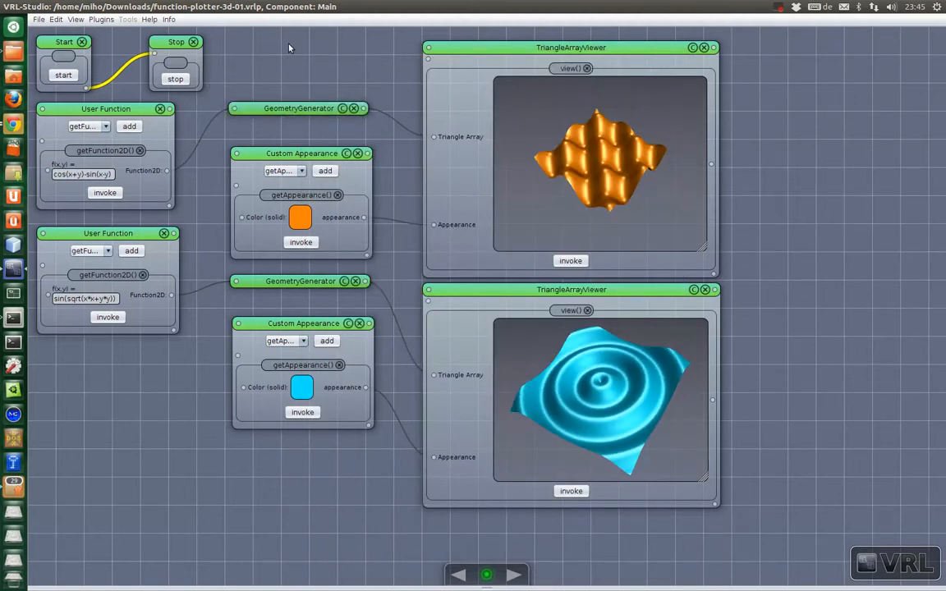
pyautogui.moveTo(679, 117)
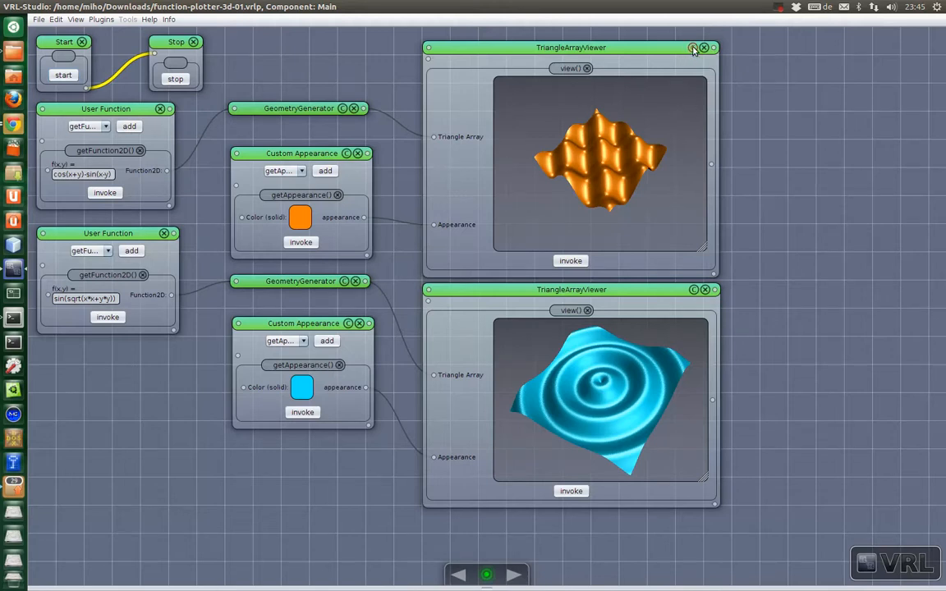
pyautogui.click(693, 48)
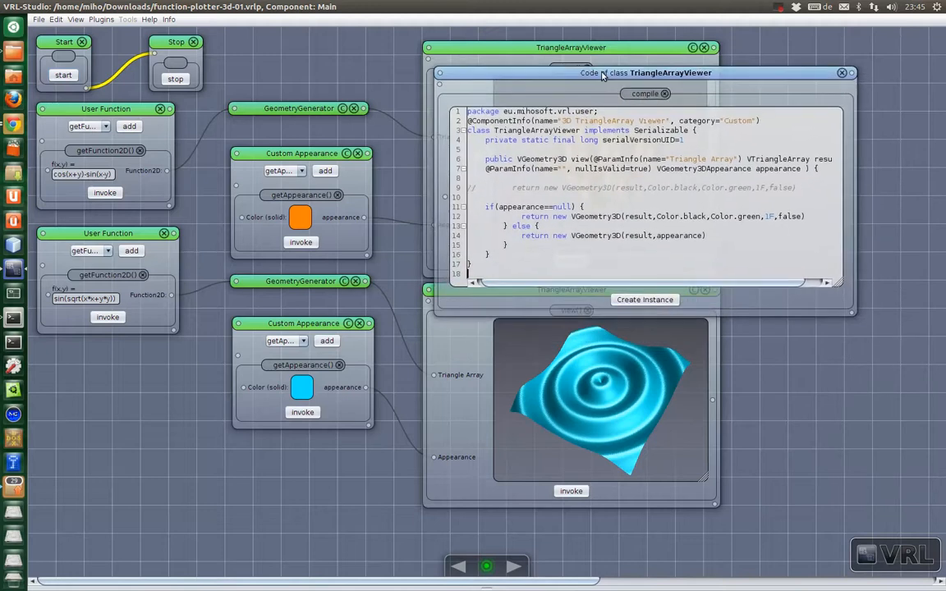
pyautogui.moveTo(575, 195)
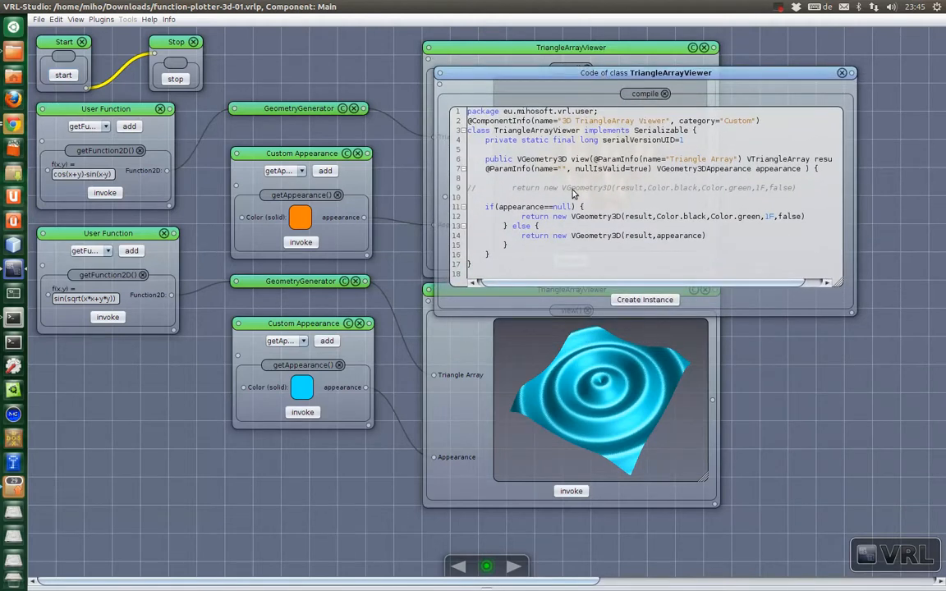
pyautogui.moveTo(602, 232)
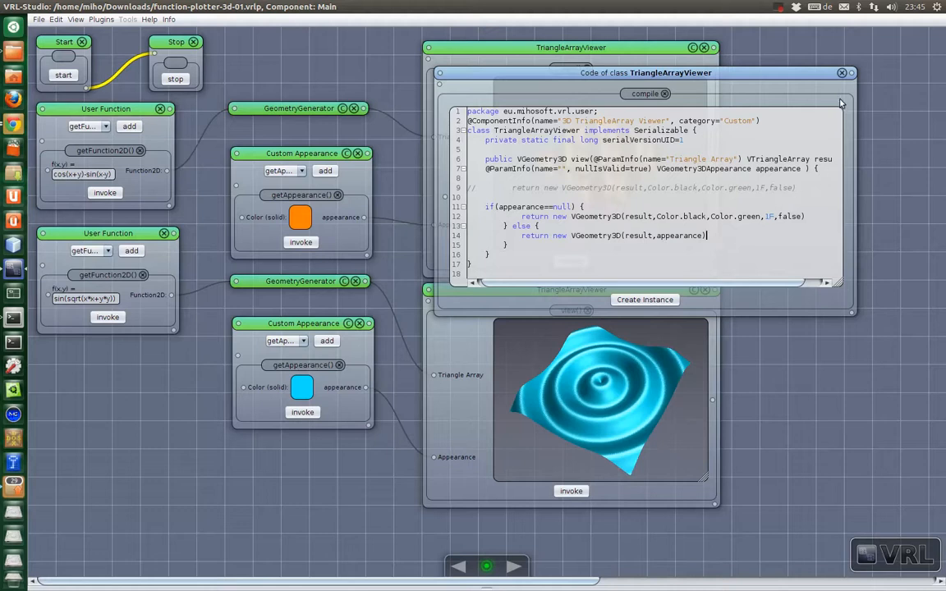
pyautogui.click(841, 72)
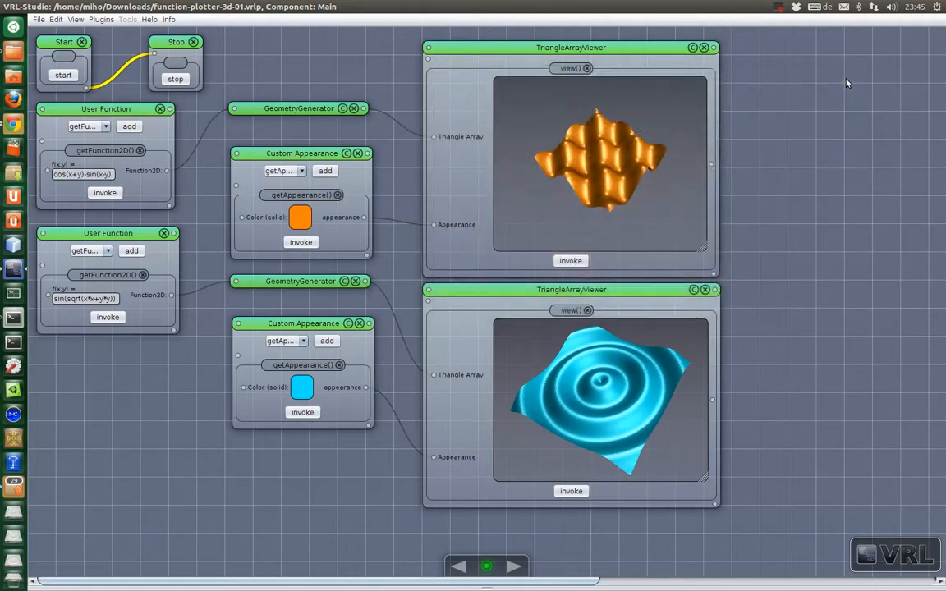
pyautogui.moveTo(833, 183)
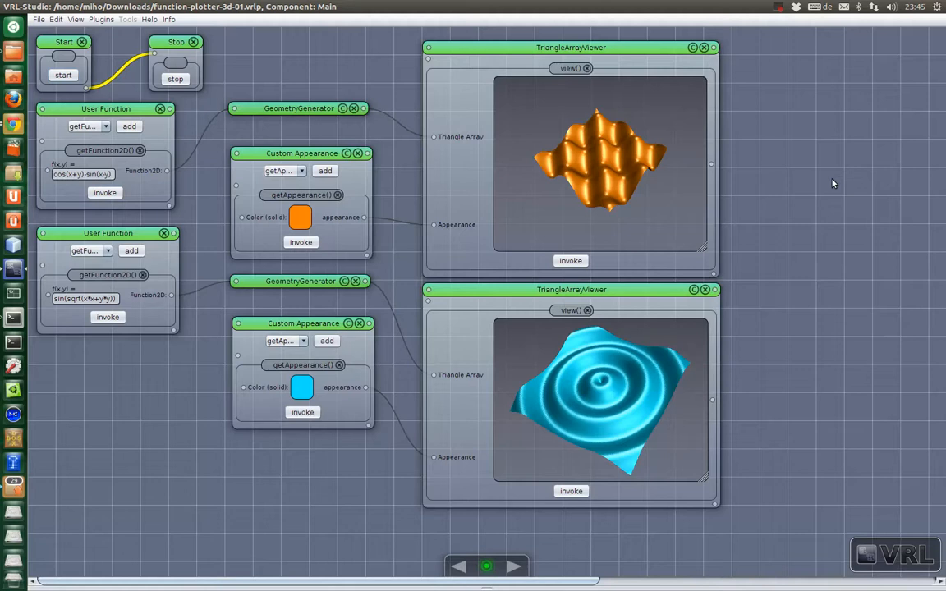